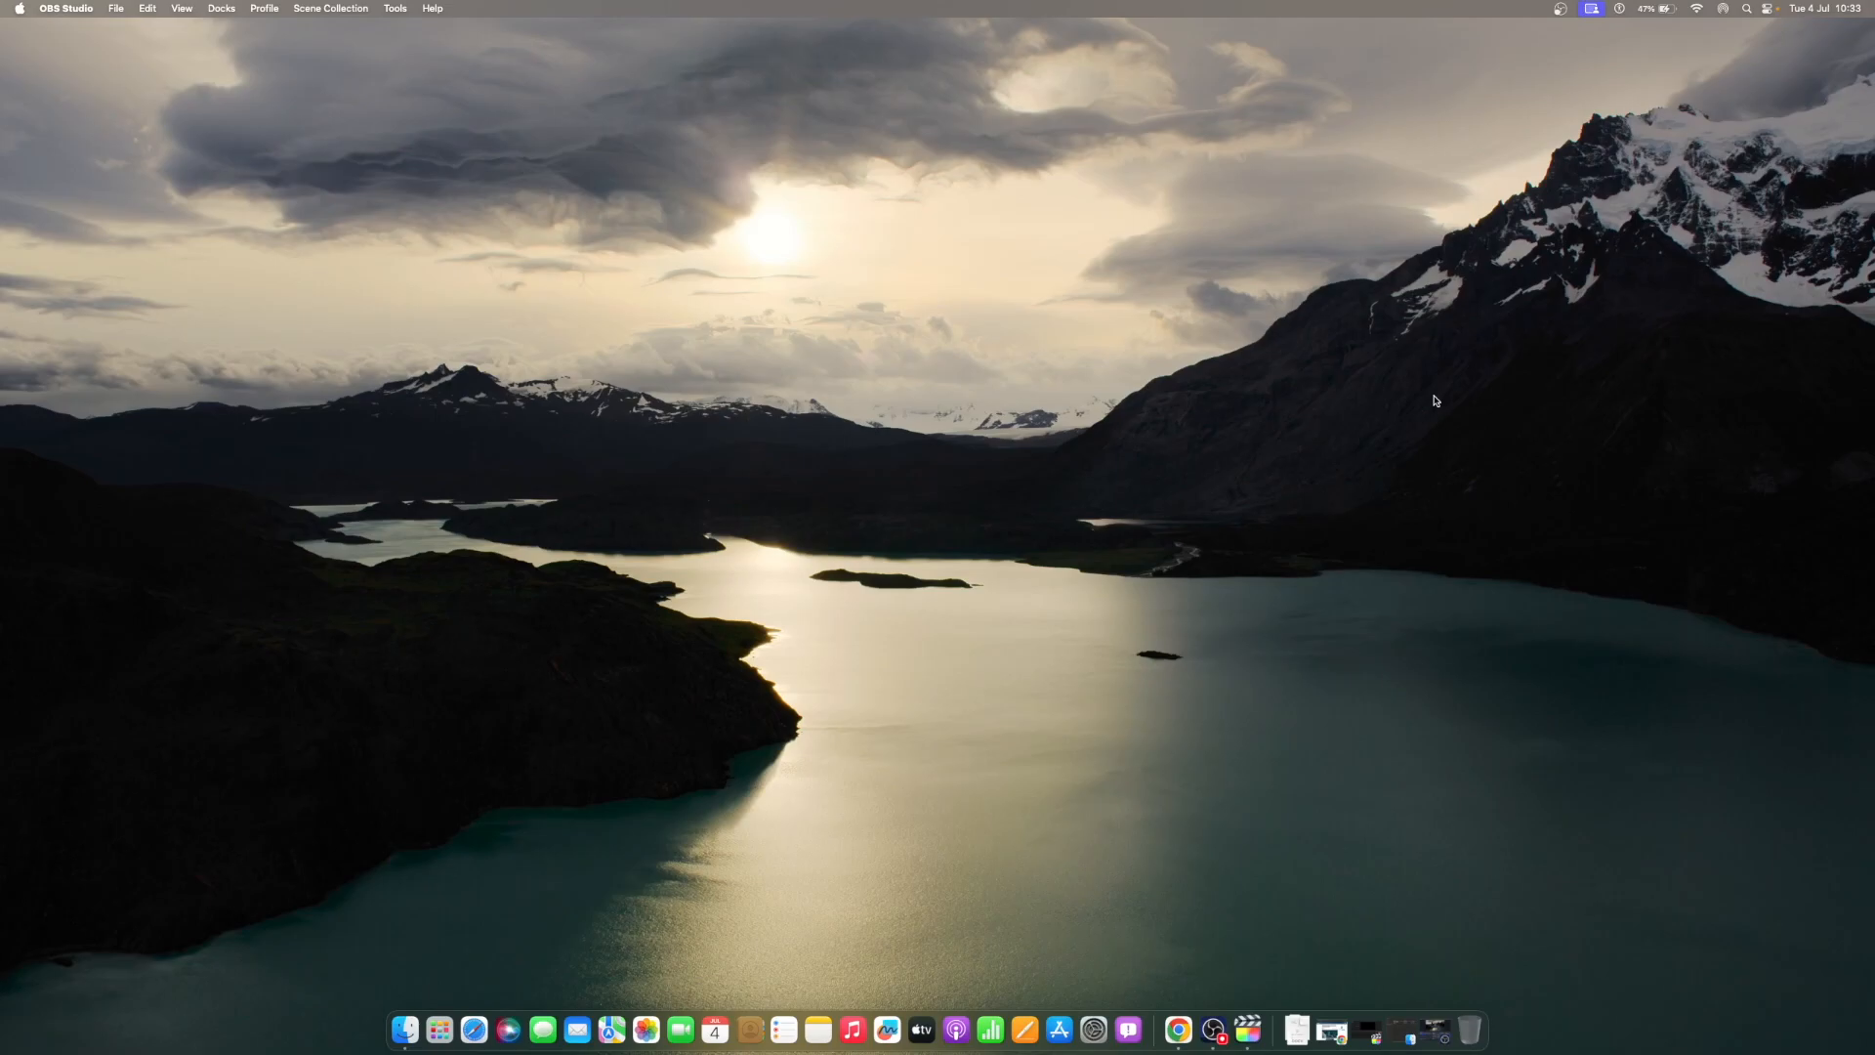
{"action": "mouse_move", "coordinate": [1426, 502]}
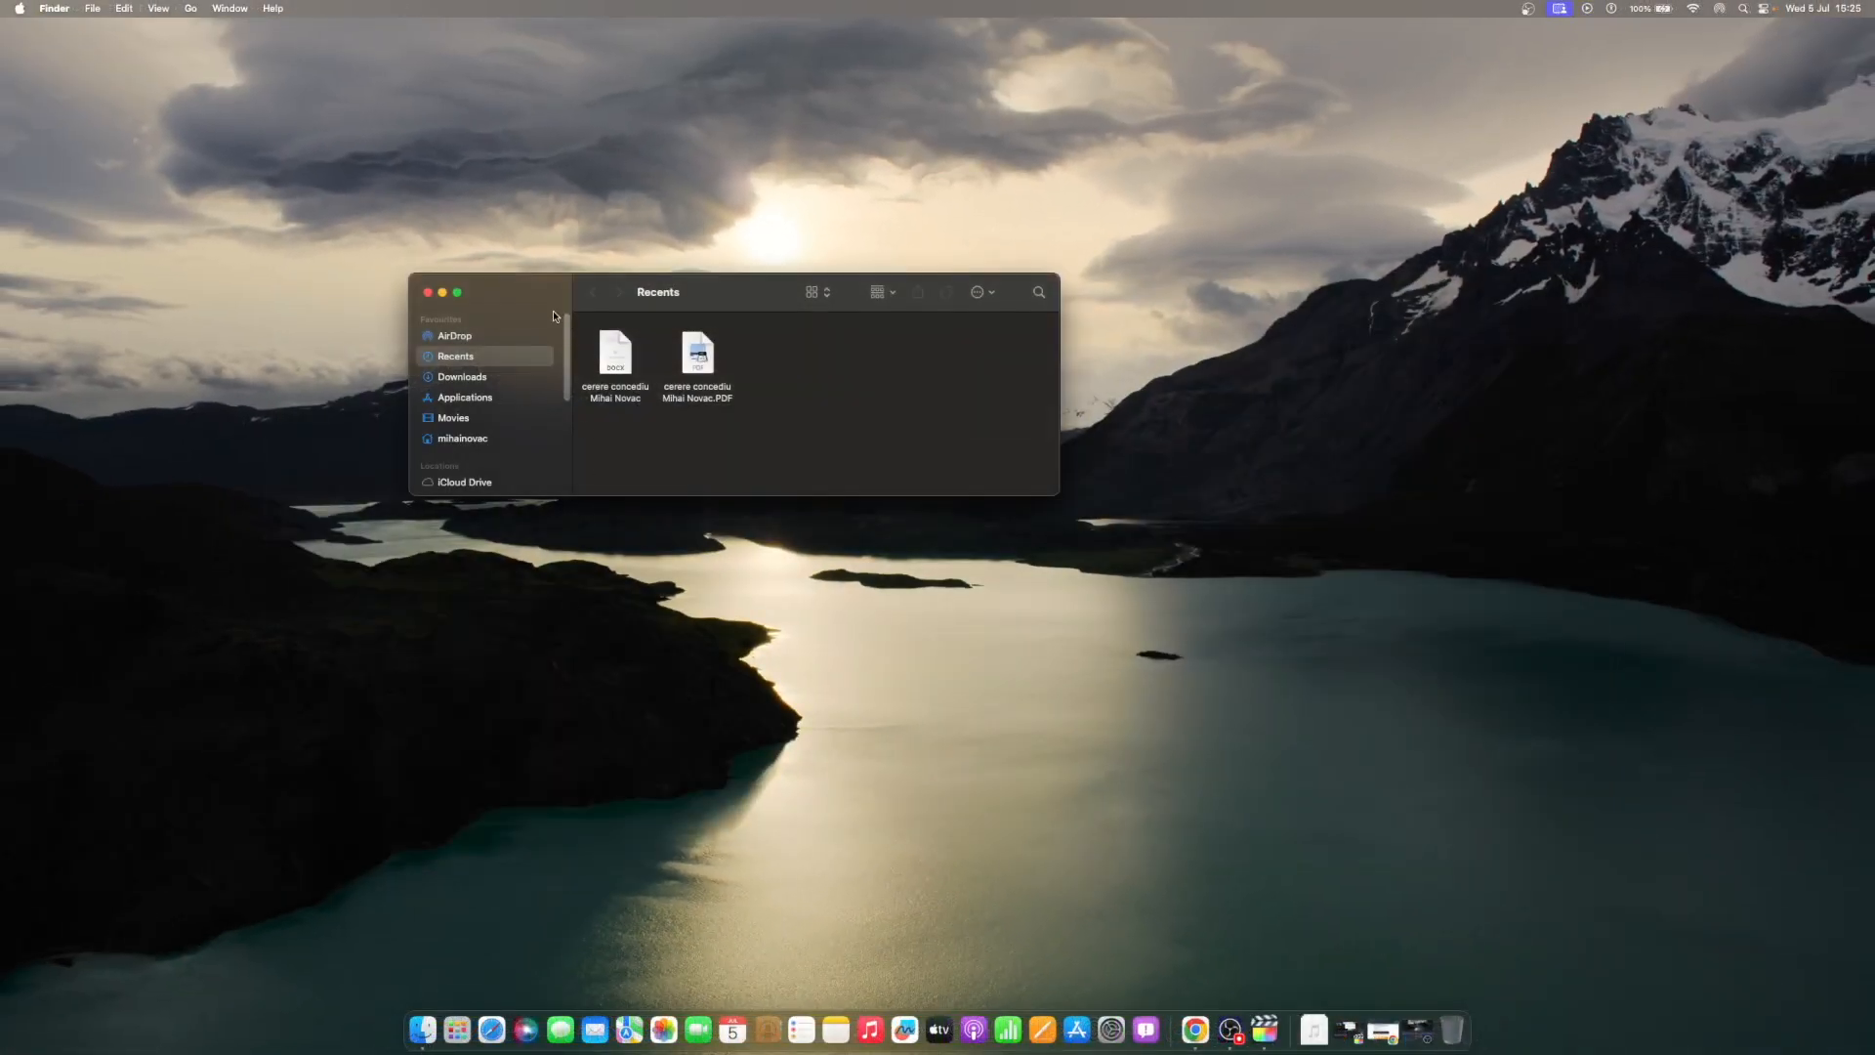
Launch Activity Monitor from the Applications > Utilities folder in Finder
{"action": "left_click", "coordinate": [465, 396]}
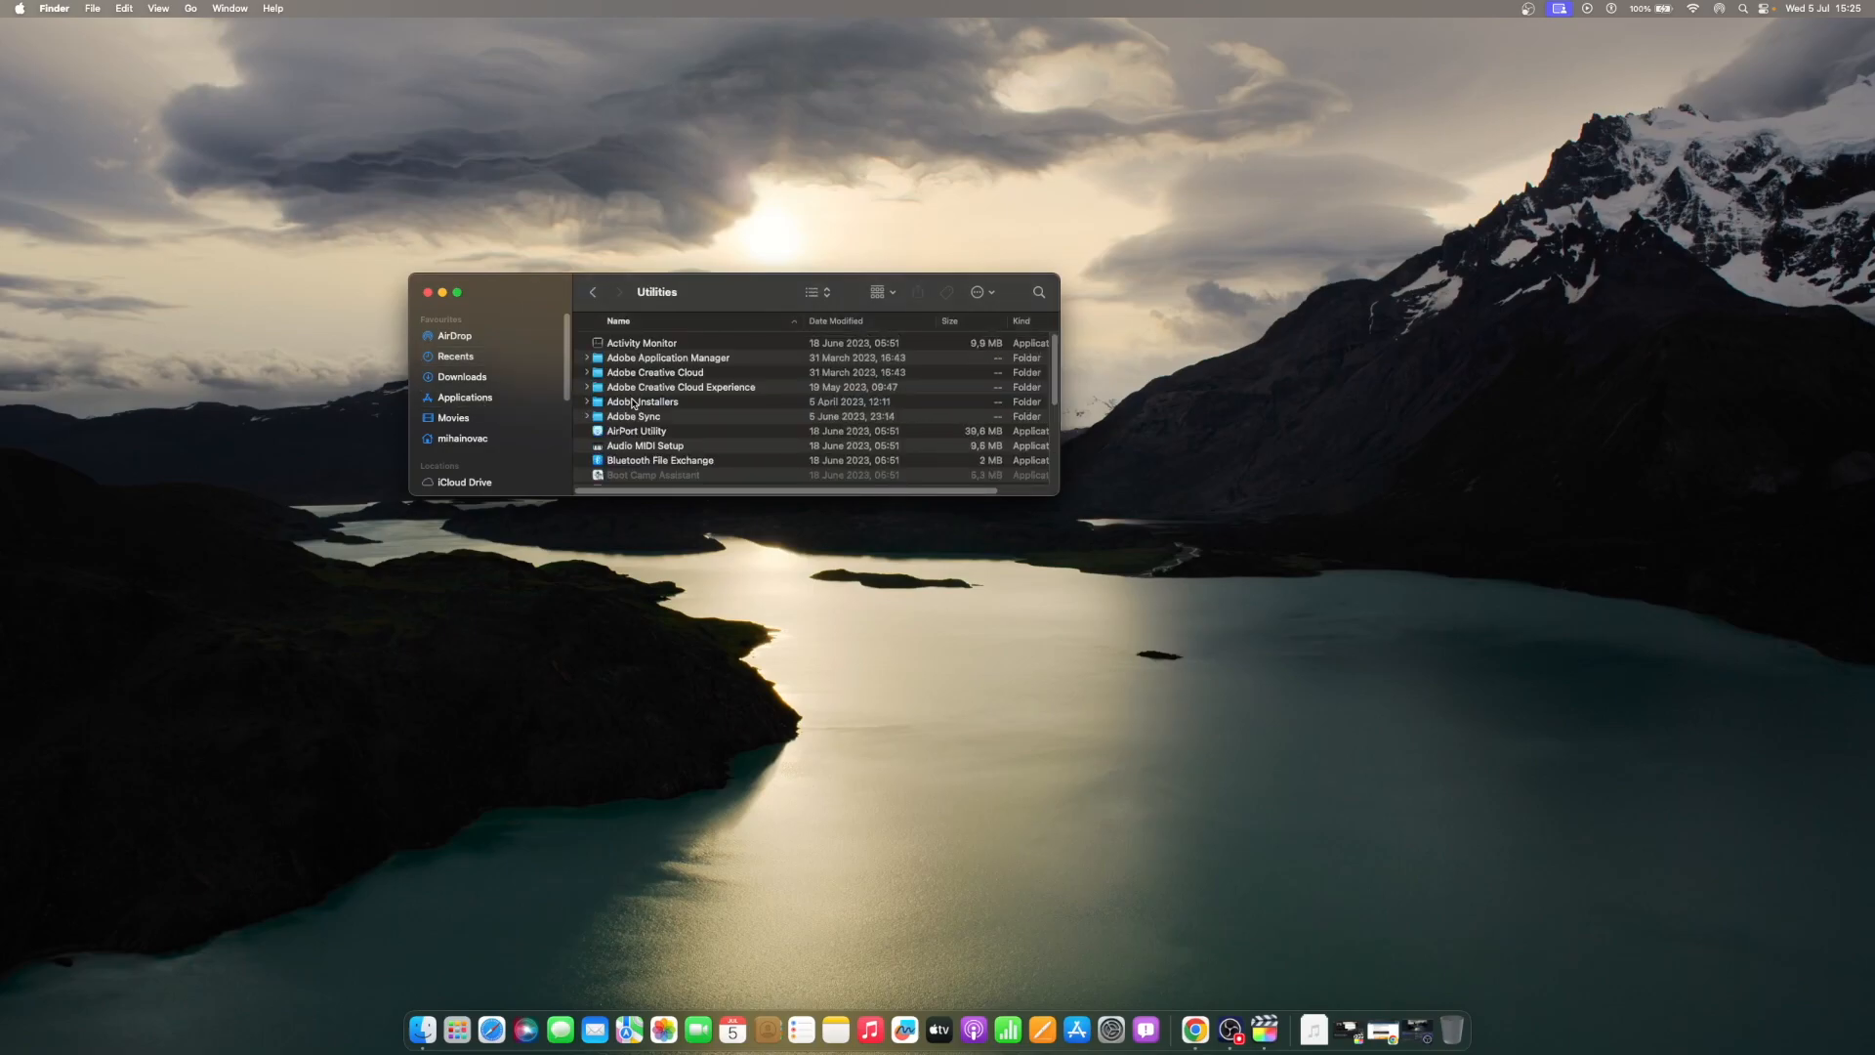
{"action": "left_click", "coordinate": [641, 344]}
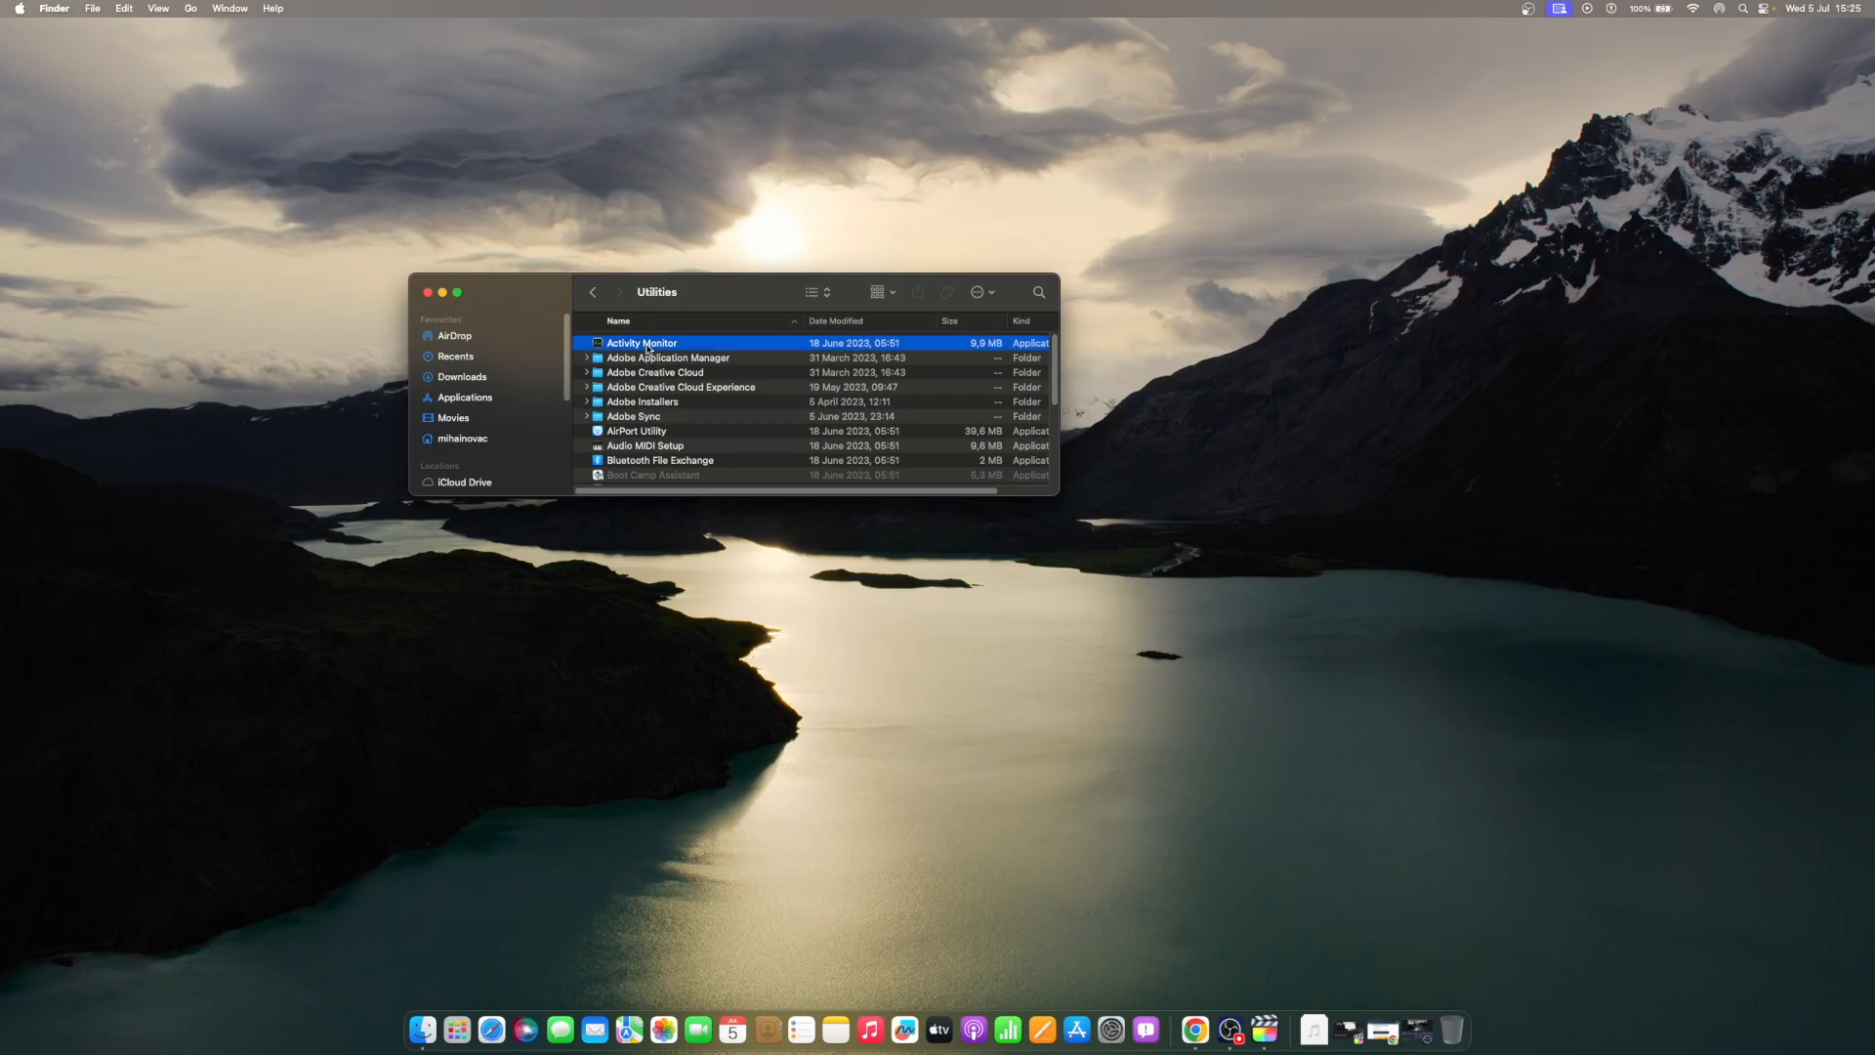
{"action": "double_click", "coordinate": [643, 344]}
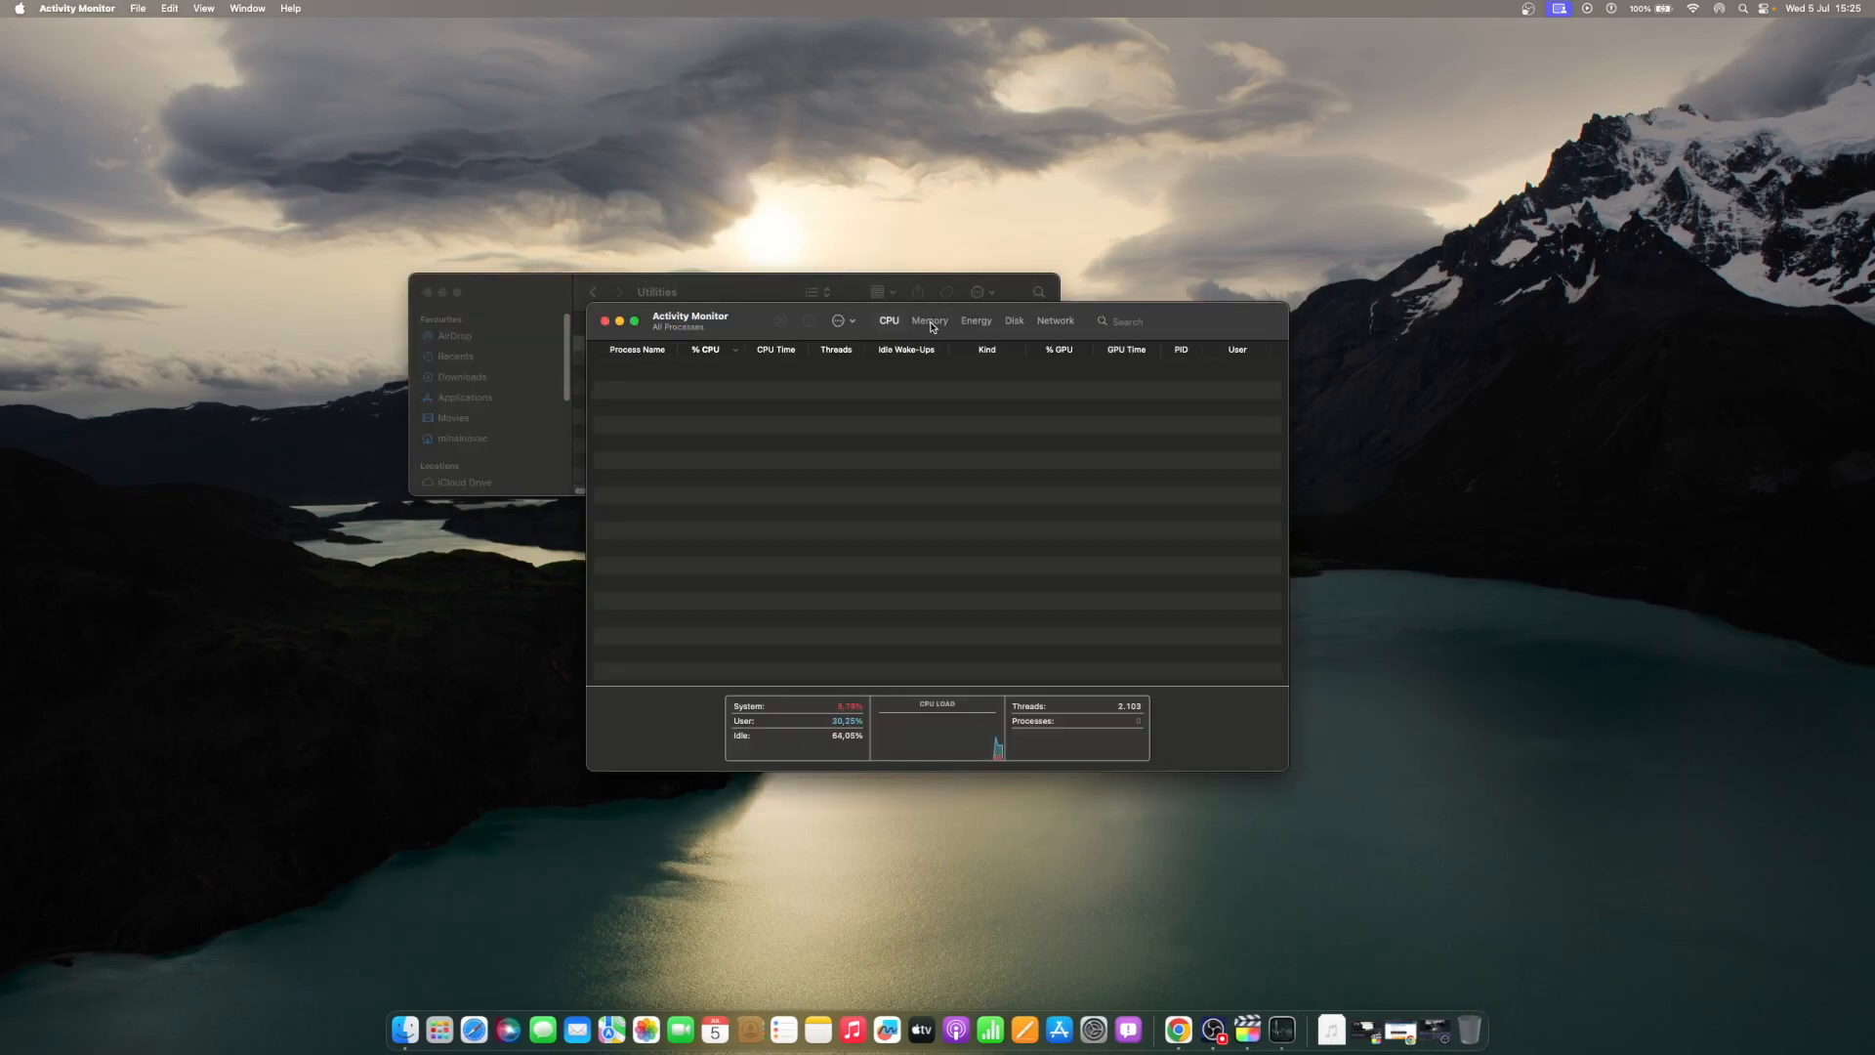
{"action": "left_click", "coordinate": [928, 320]}
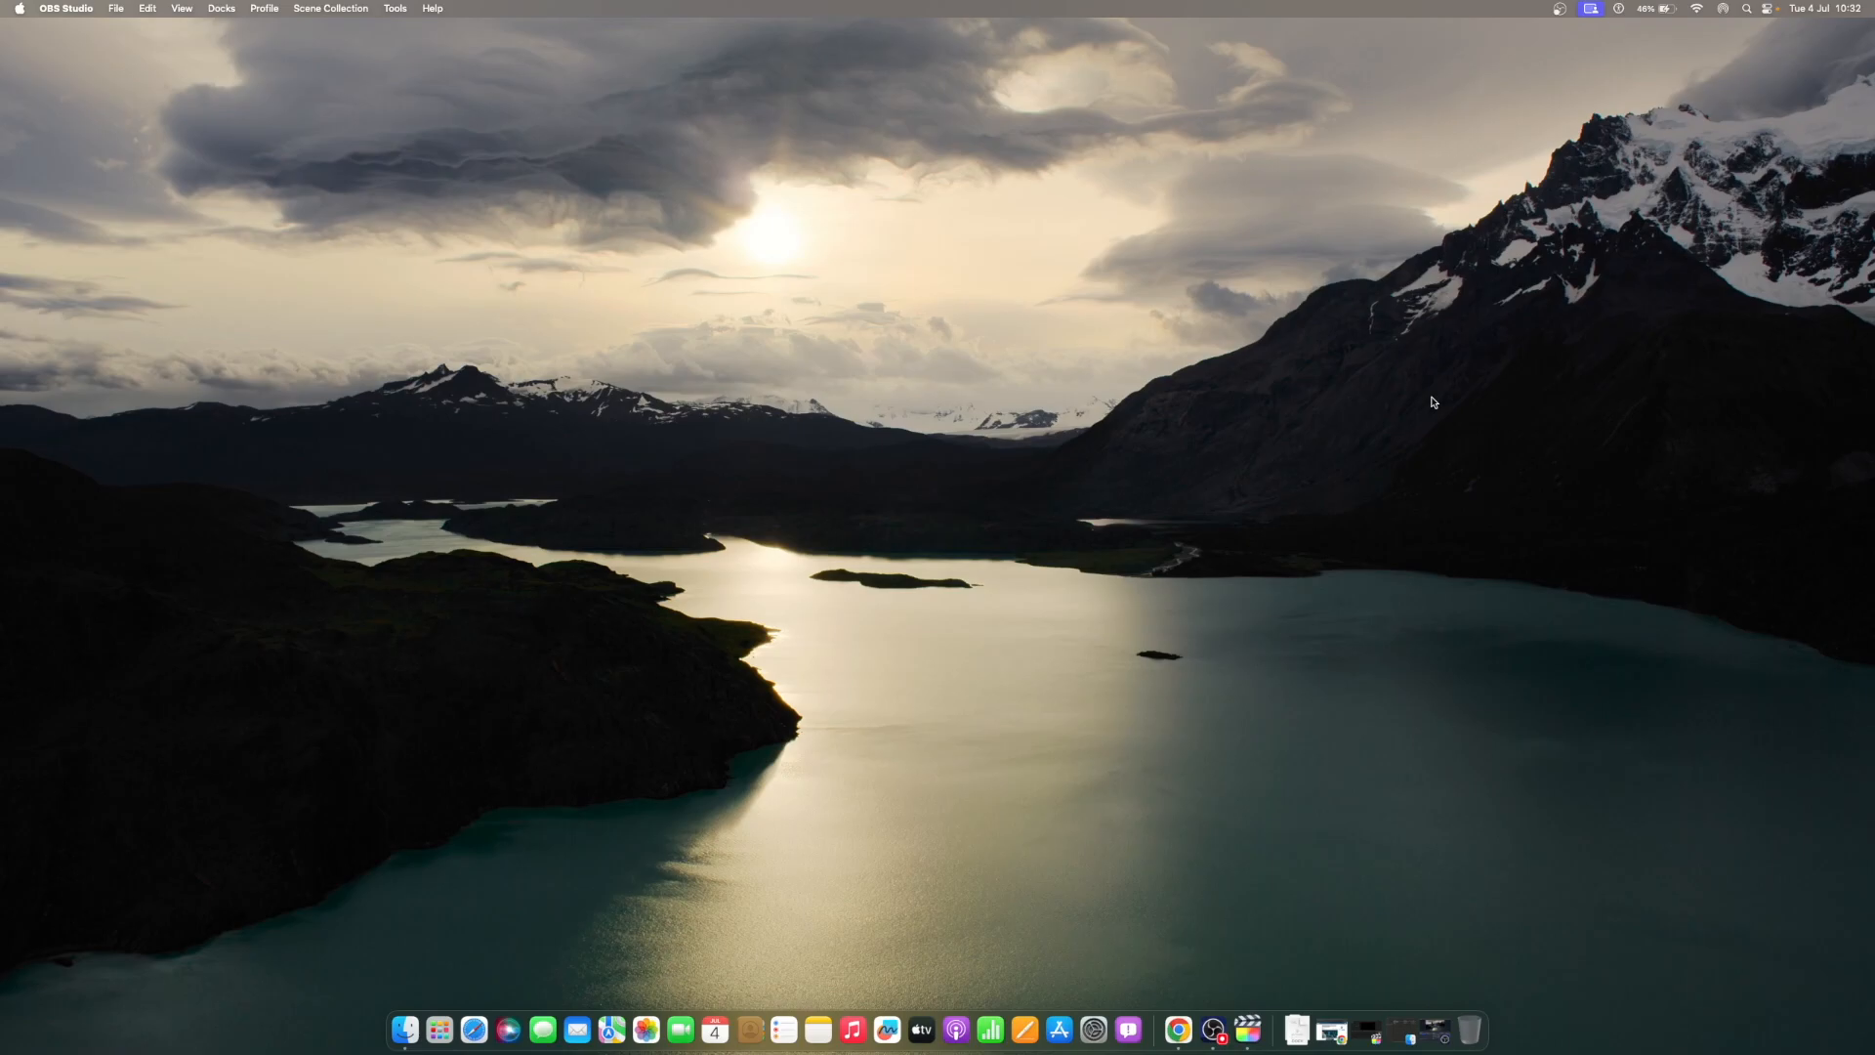
{"action": "mouse_move", "coordinate": [1435, 402]}
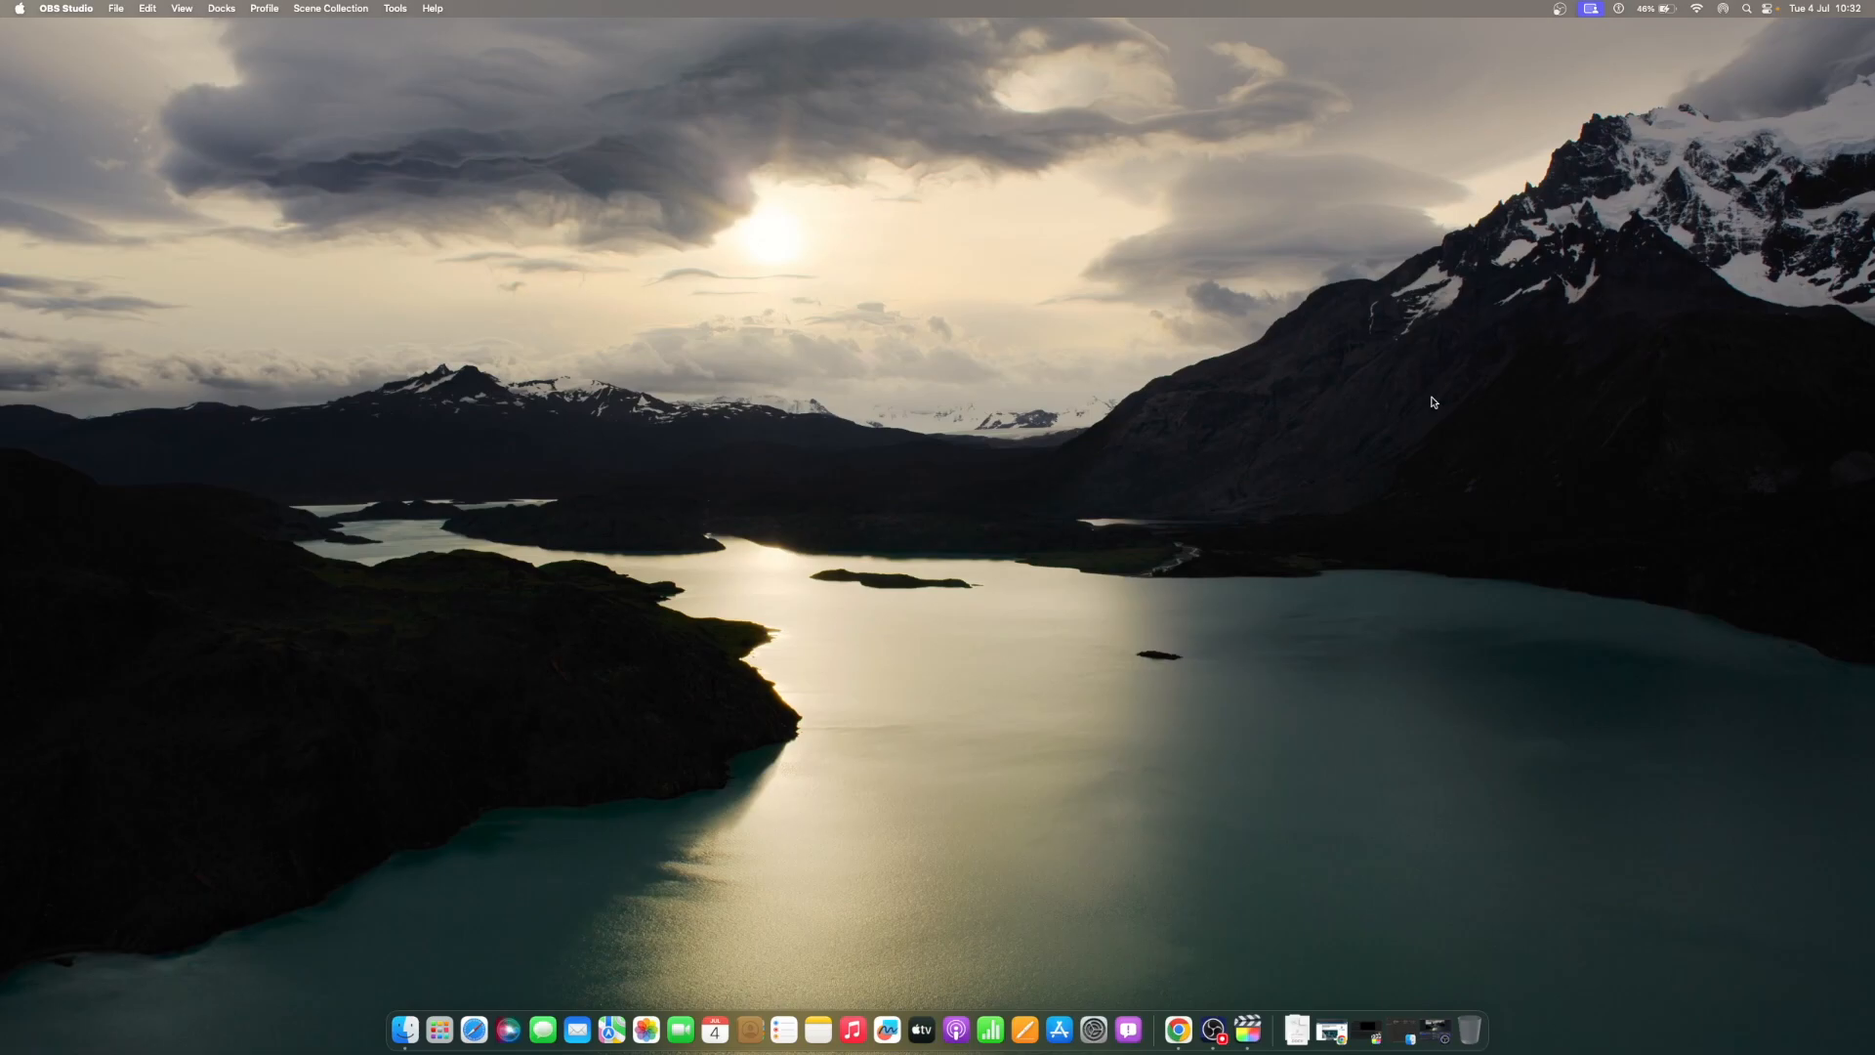
{"action": "mouse_move", "coordinate": [1435, 403]}
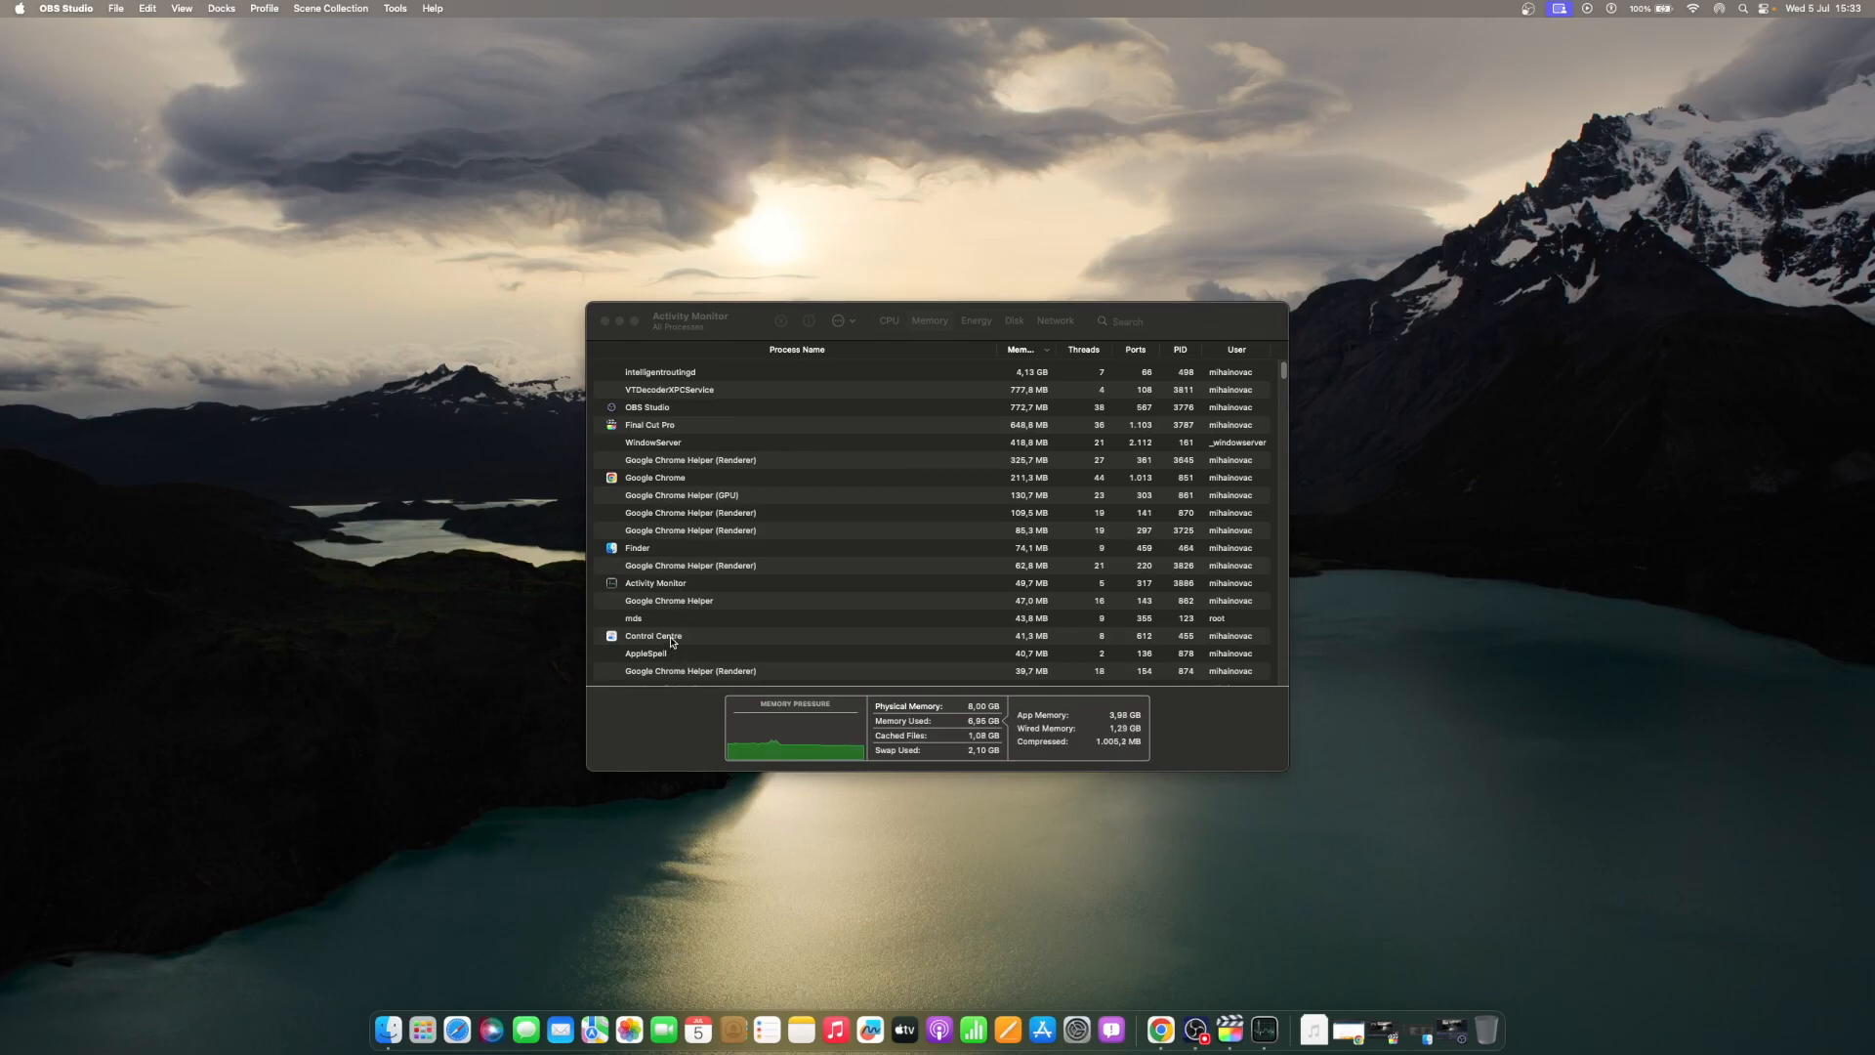
Review the Memory list for the heaviest processes, then quit Activity Monitor
{"action": "left_click", "coordinate": [652, 635]}
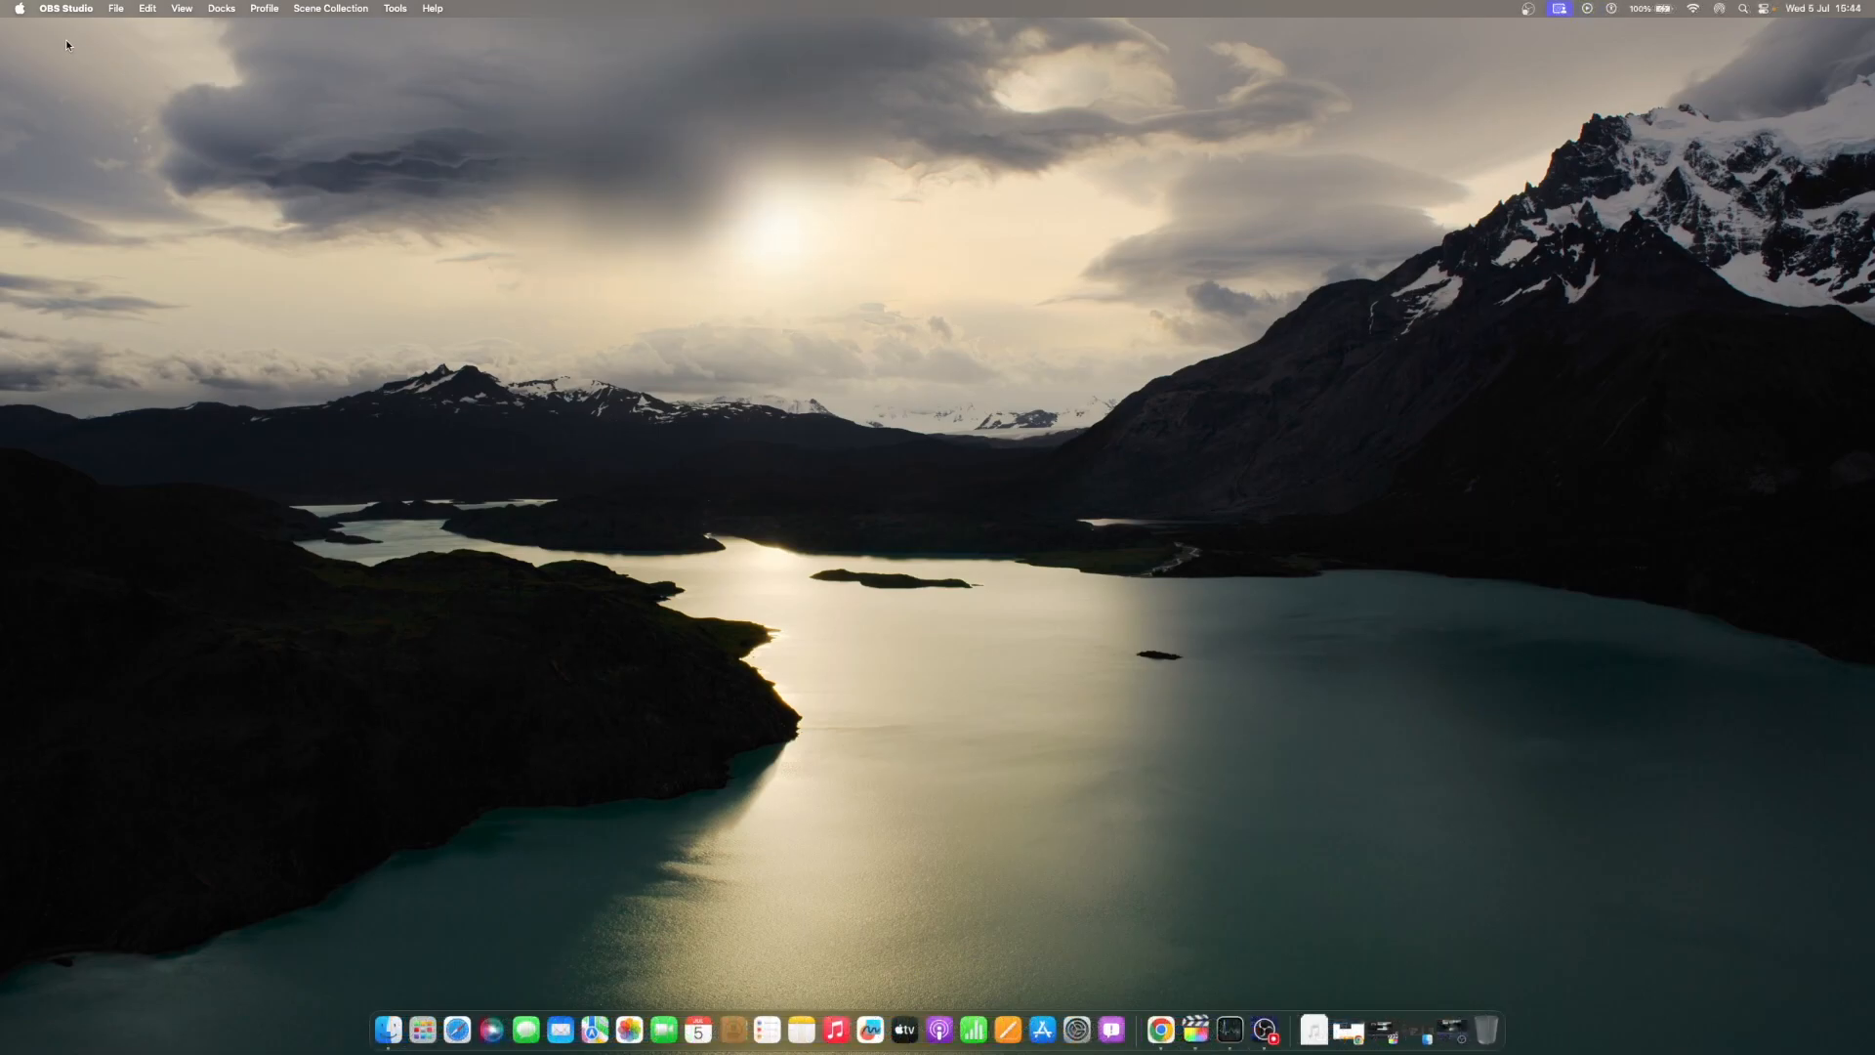
Reach Login Items under General in System Settings via the Apple menu
{"action": "left_click", "coordinate": [20, 8]}
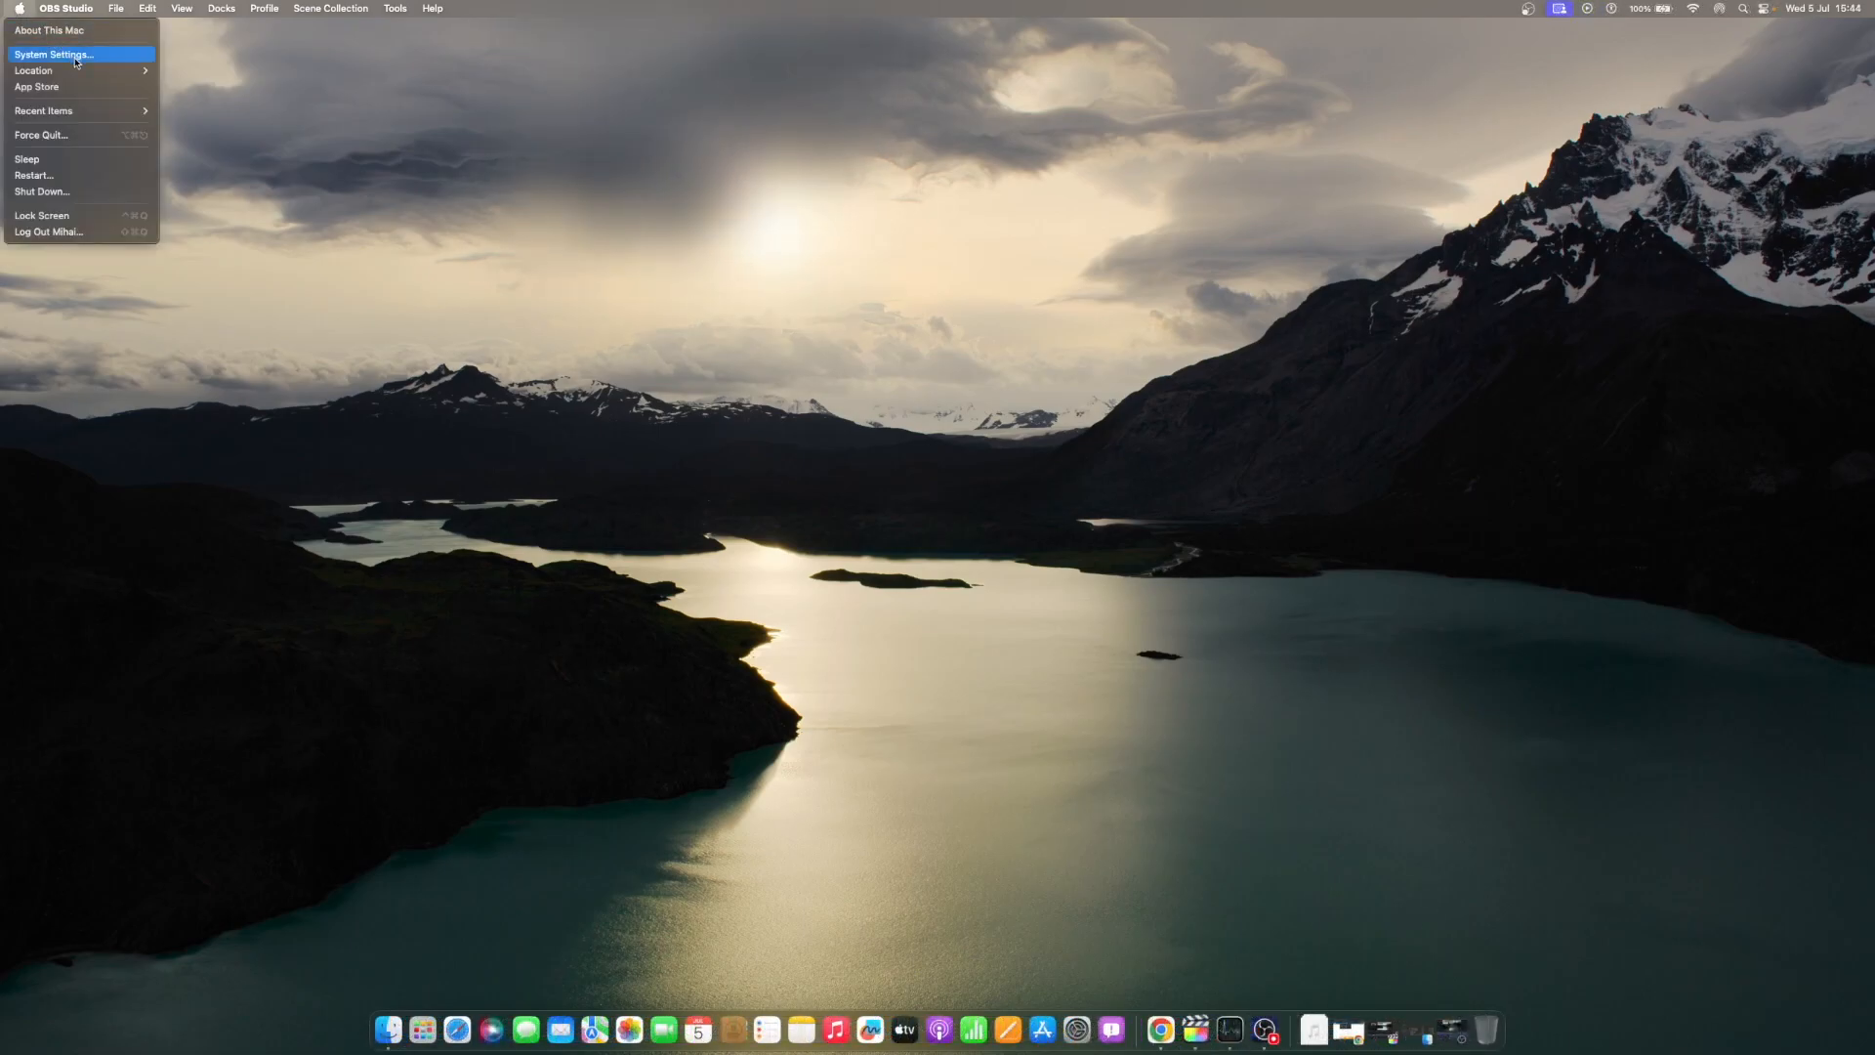
{"action": "left_click", "coordinate": [51, 55]}
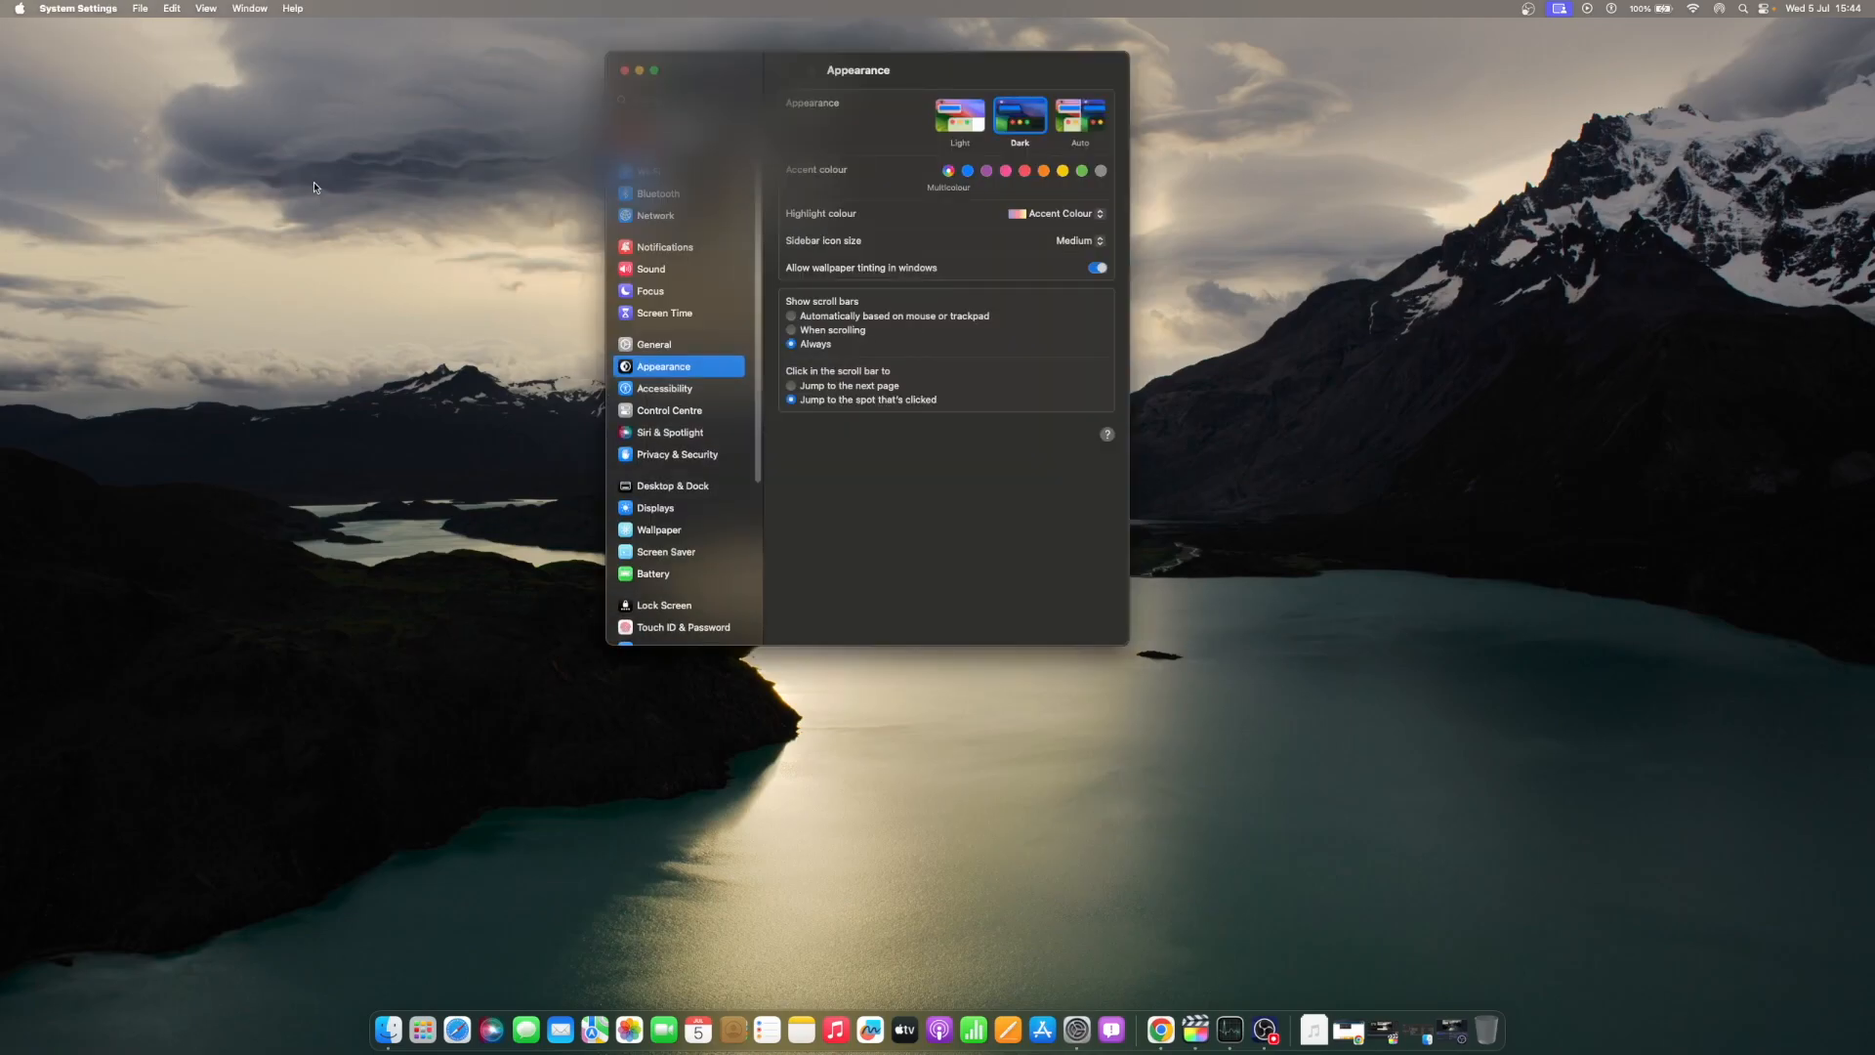
{"action": "left_click", "coordinate": [654, 344]}
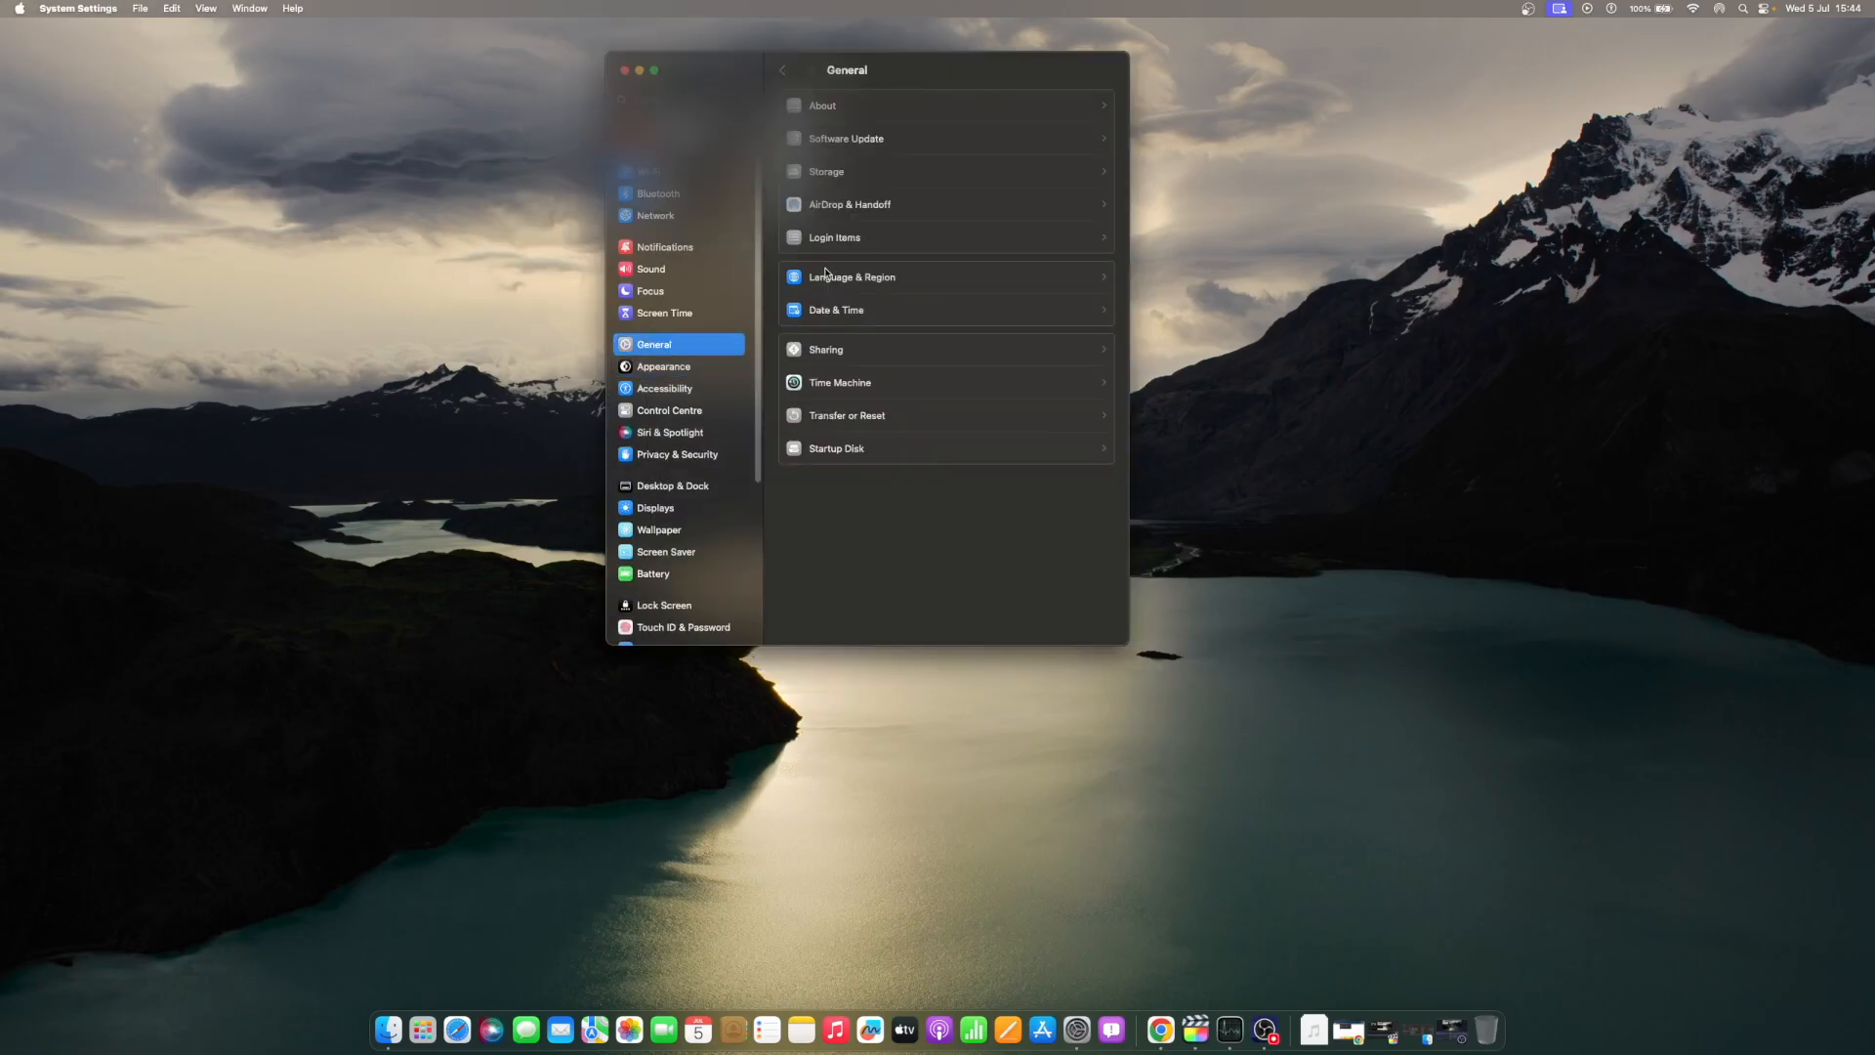
{"action": "left_click", "coordinate": [835, 236]}
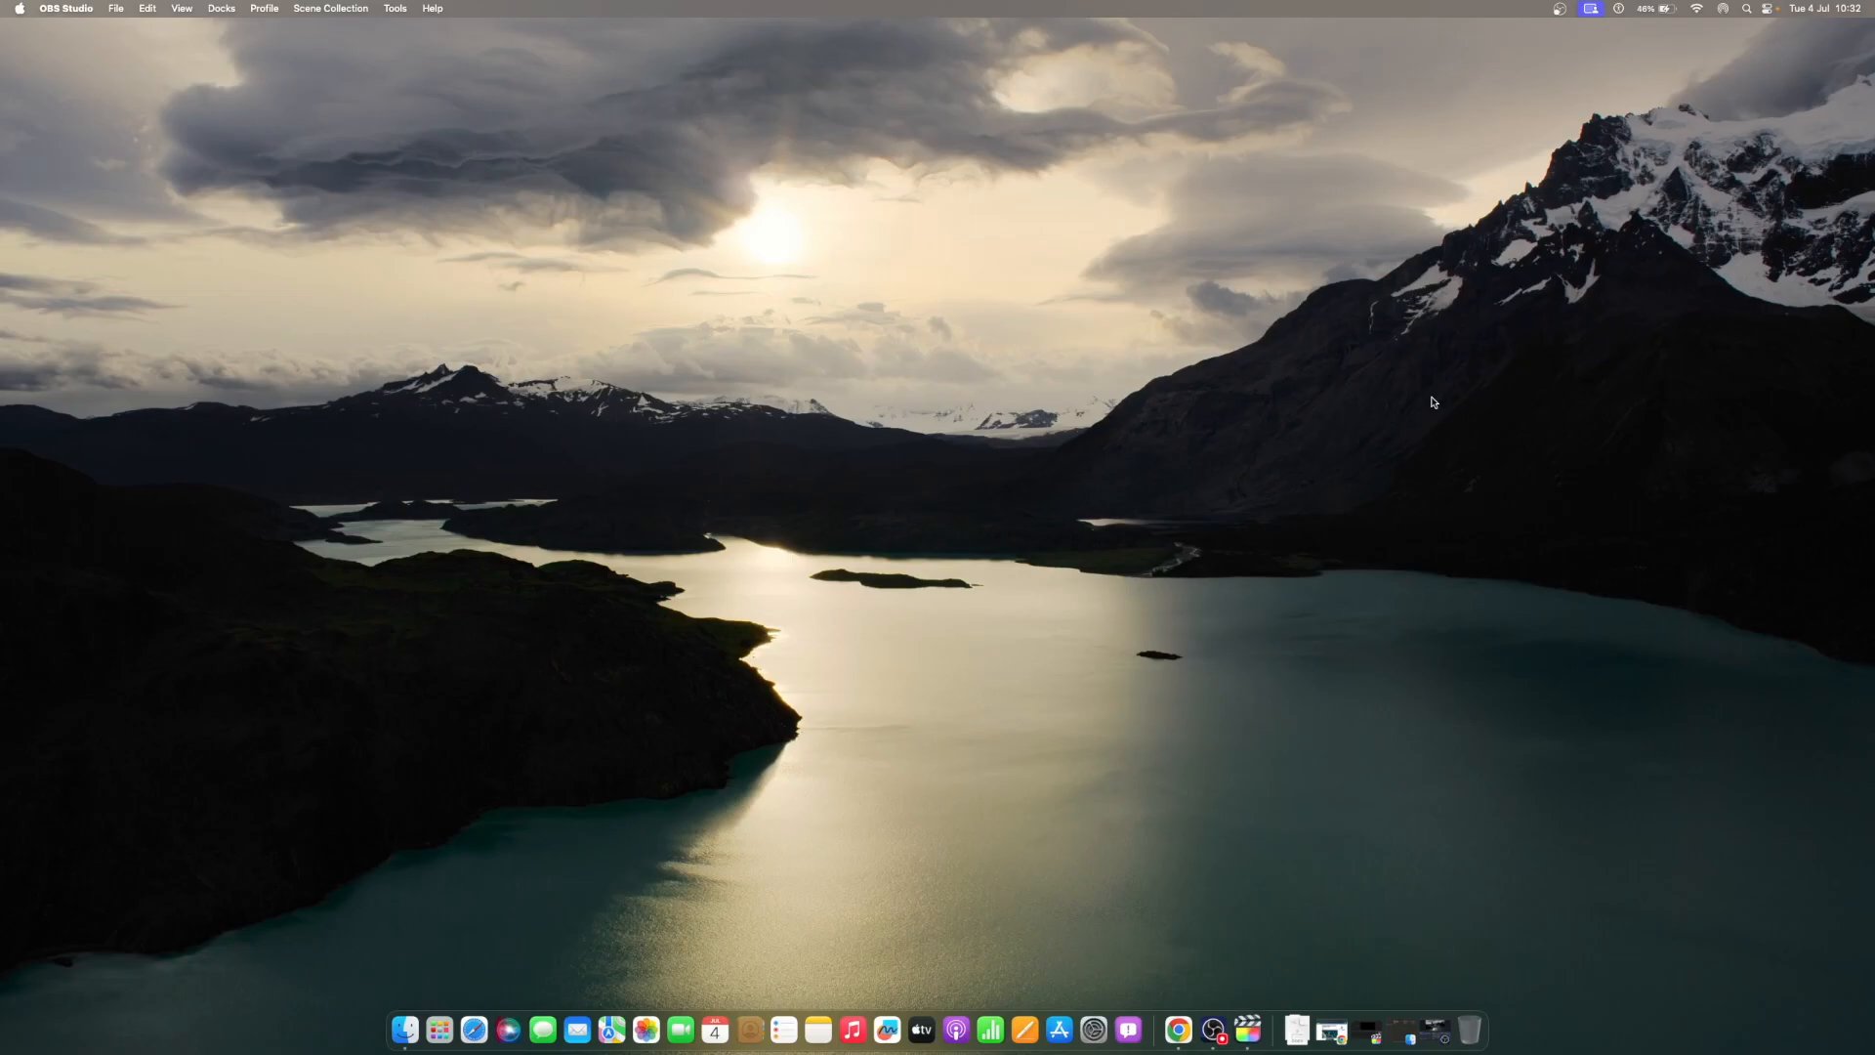
{"action": "mouse_move", "coordinate": [1436, 403]}
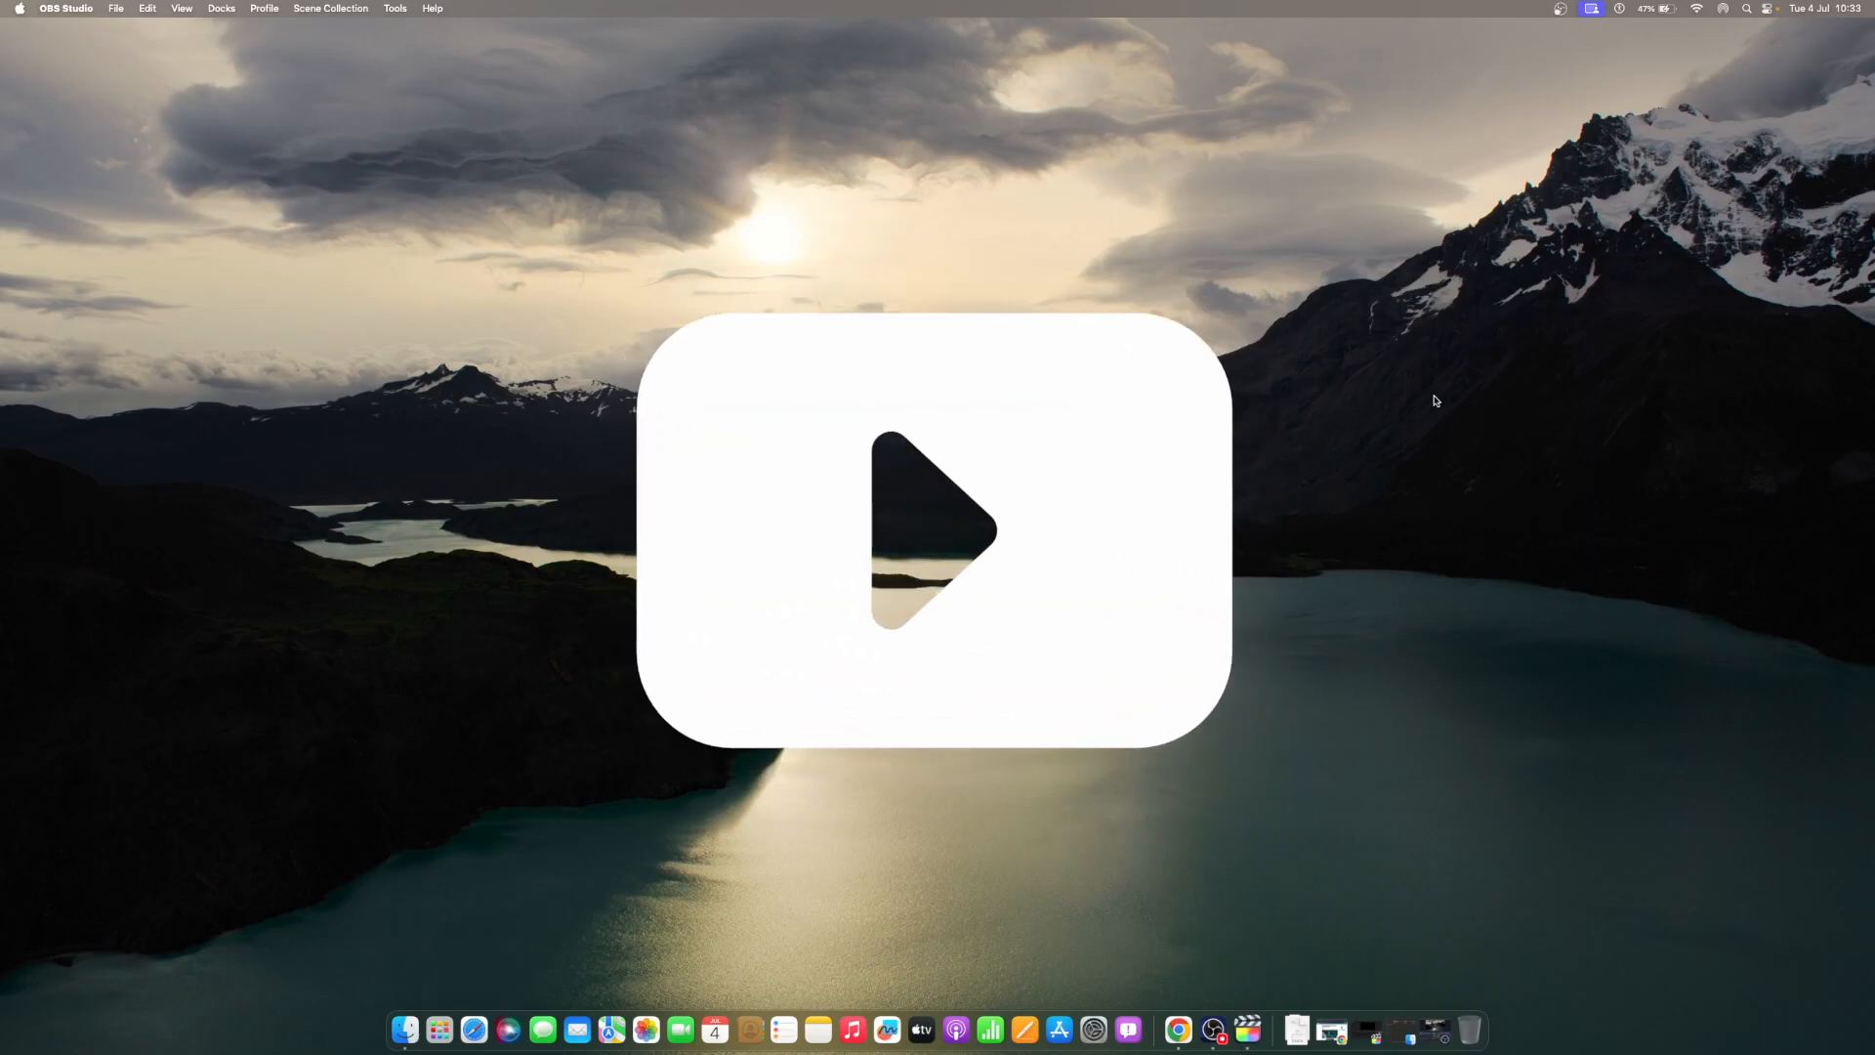
{"action": "left_click", "coordinate": [935, 530]}
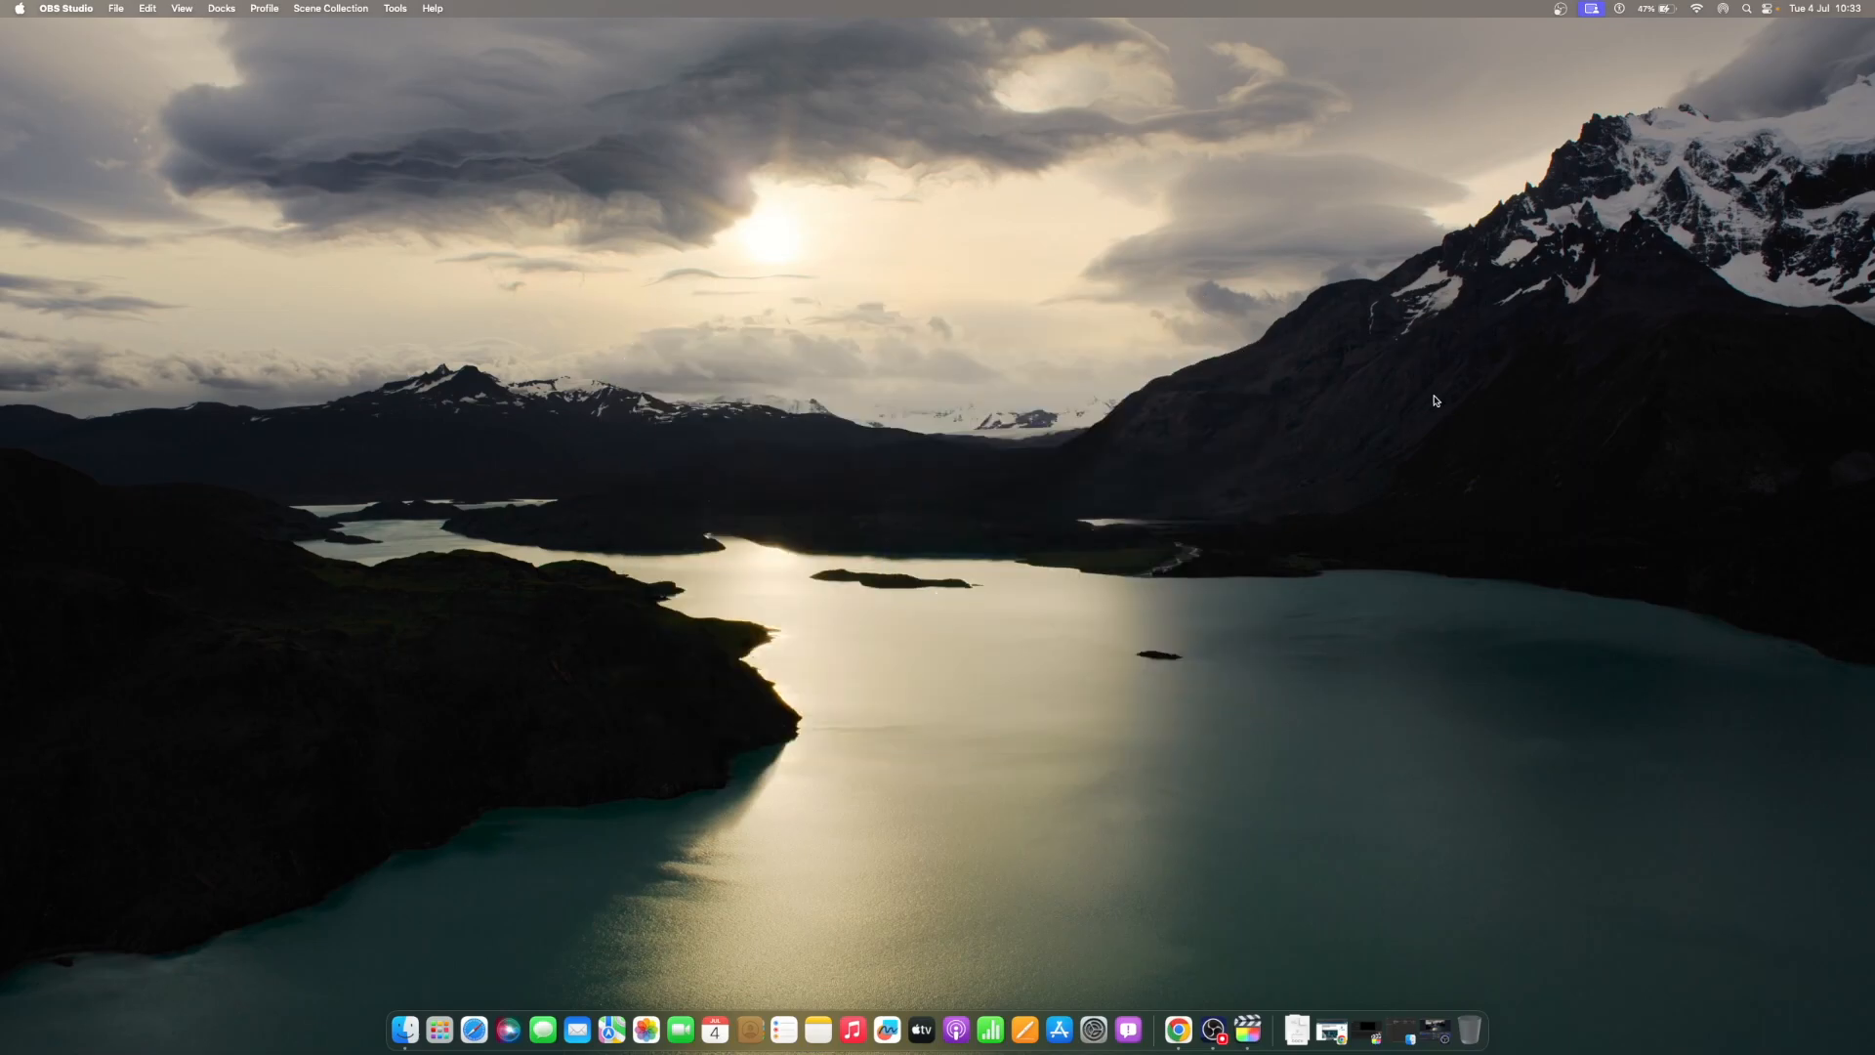